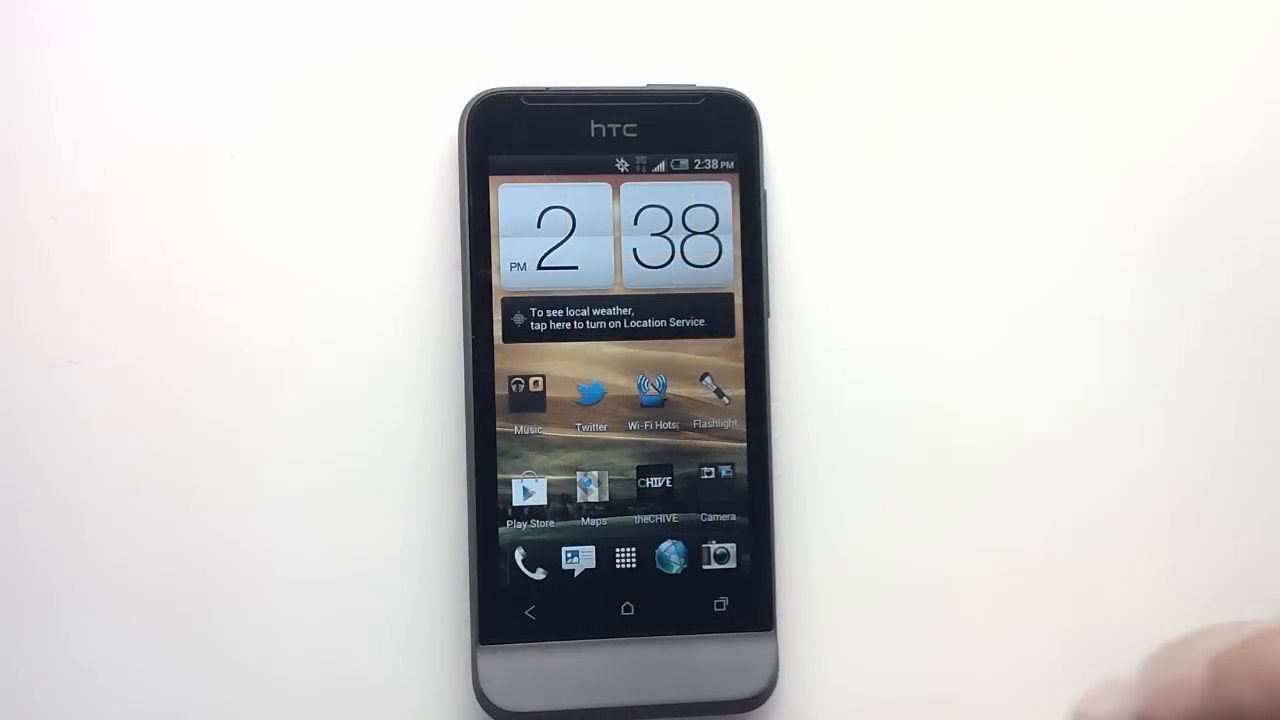
- Open the burst review at shot 2 of 20, with Best shot and Delete options
left_click(717, 555)
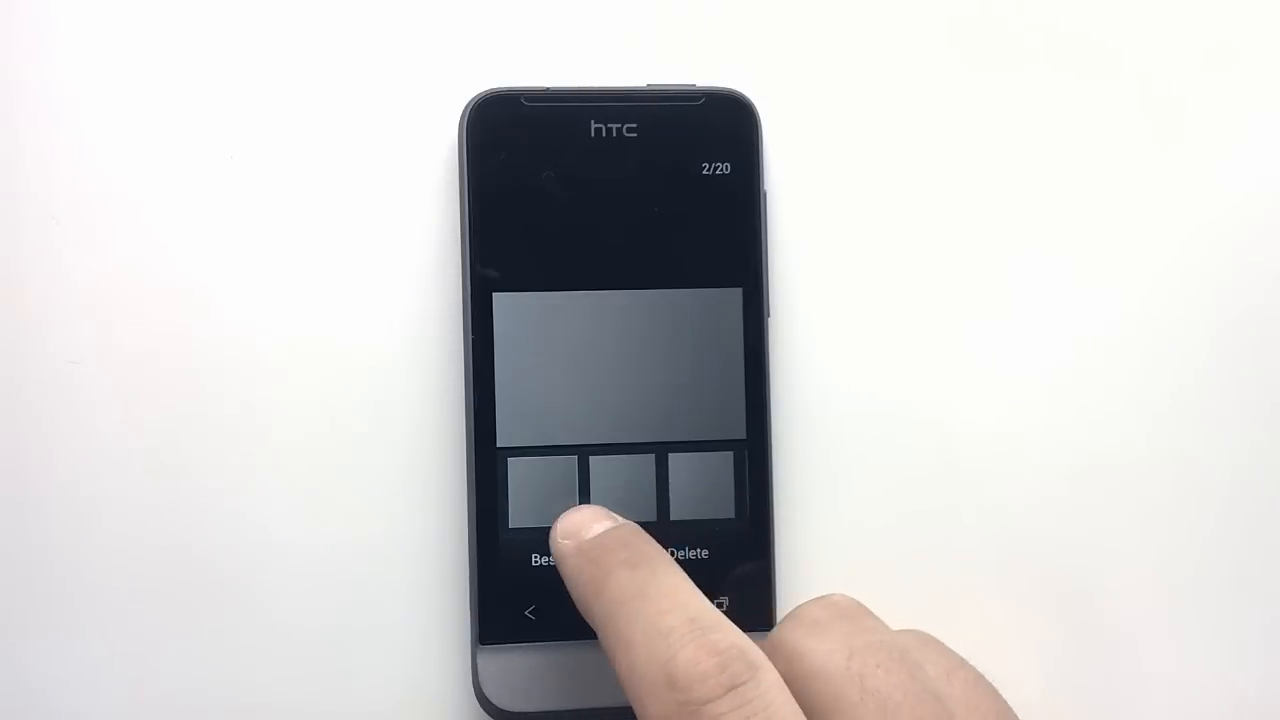
mouse_move(560, 520)
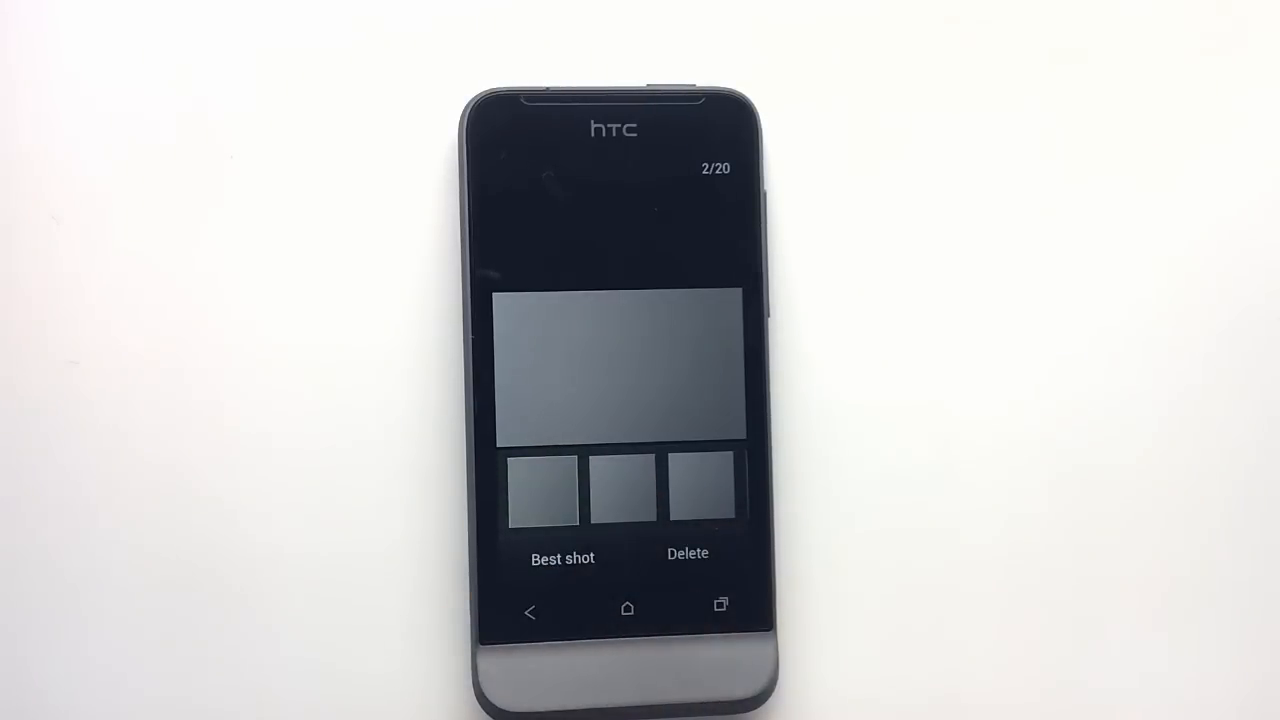